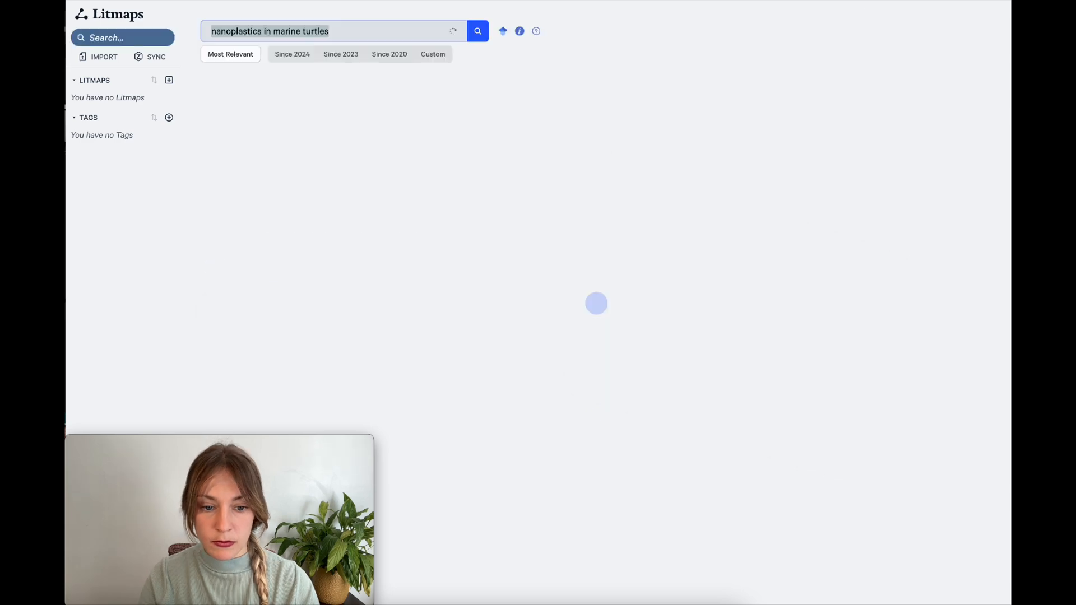
Search Litmaps for 'nanoplastics in marine turtles' and list the matching articles.
left_click(477, 32)
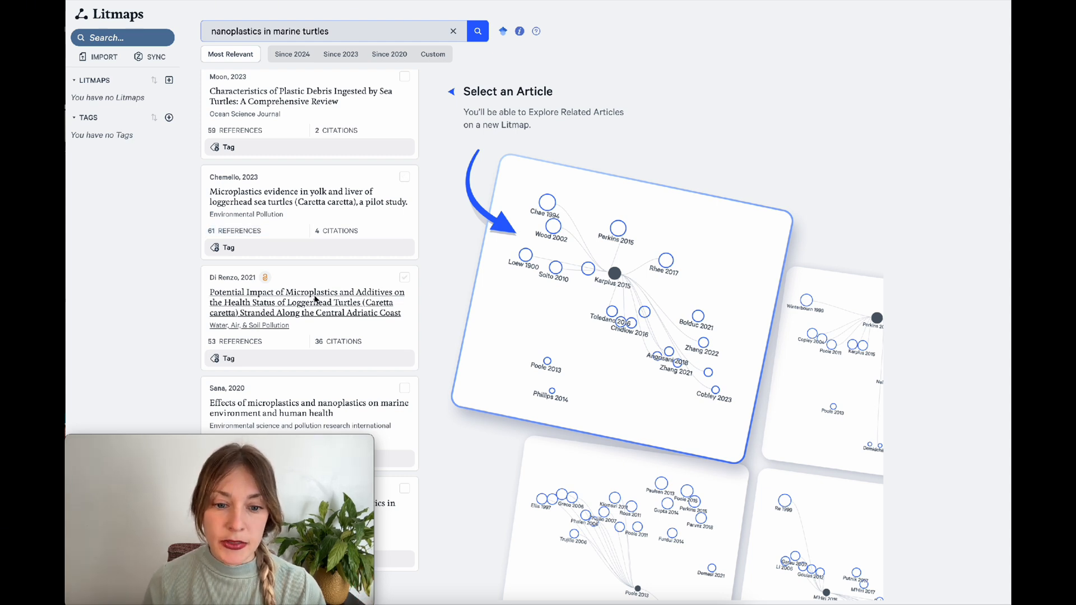
View the details and abstract of the Di Renzo 2021 loggerhead turtle article.
left_click(307, 302)
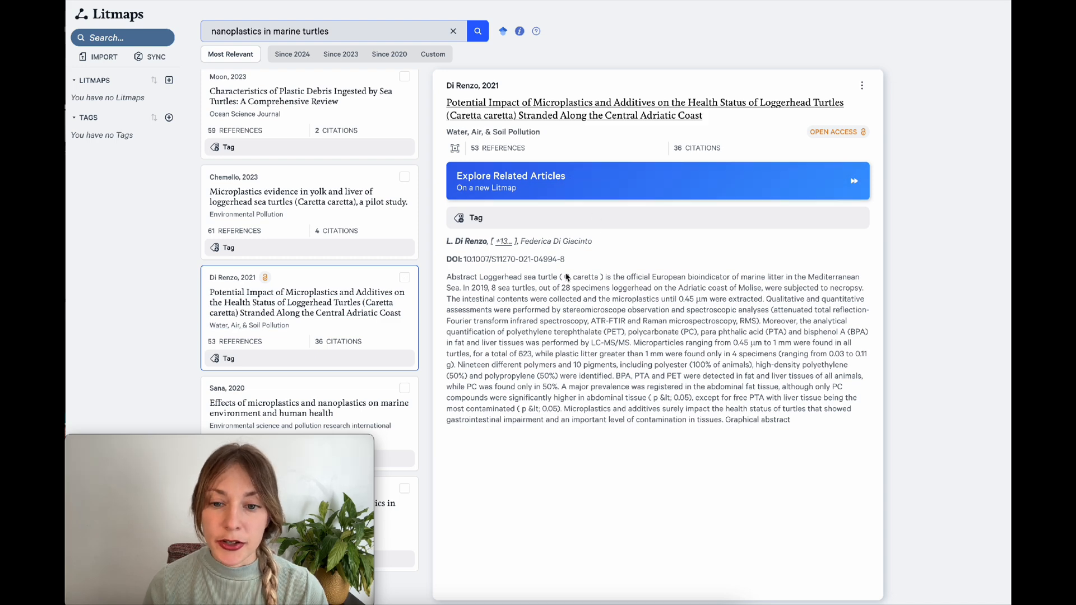
Create a Litmap of articles related to Di Renzo 2021 and inspect the Hong 2018 paper.
left_click(539, 180)
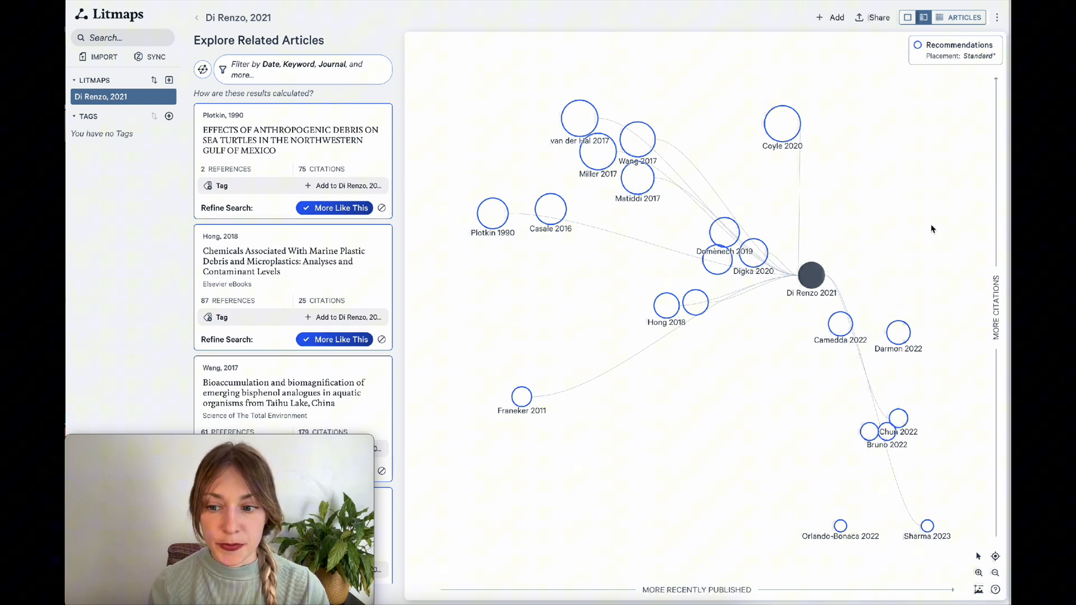
mouse_move(857, 237)
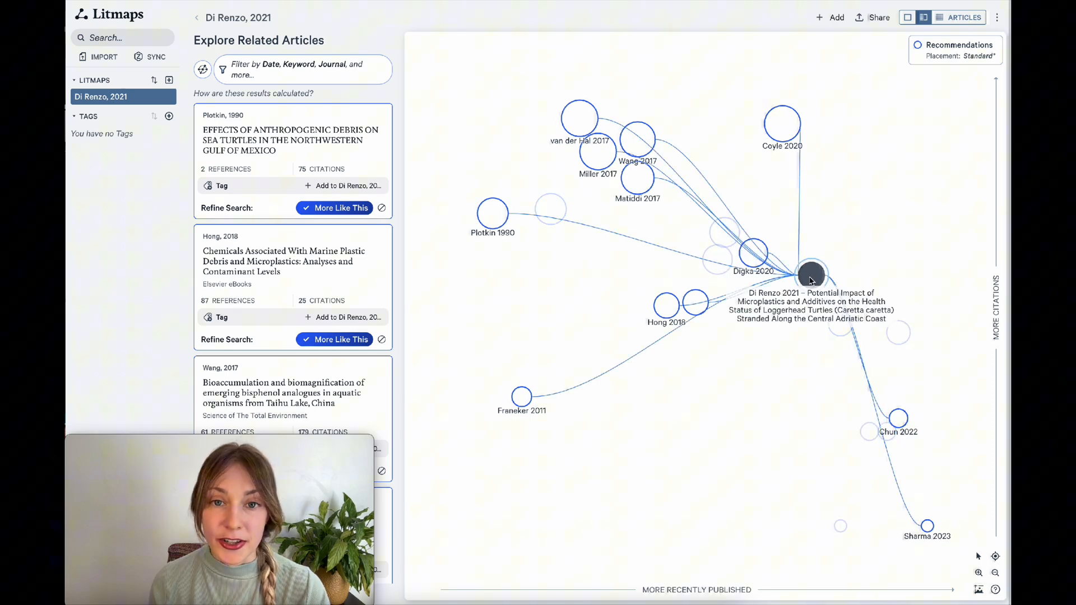
left_click(810, 273)
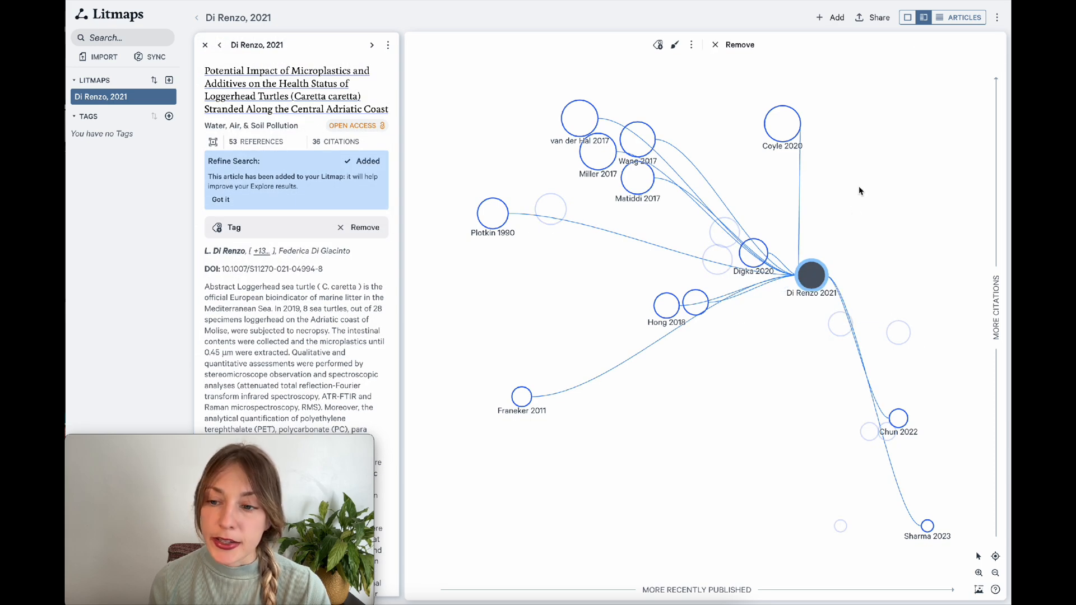
left_click(781, 124)
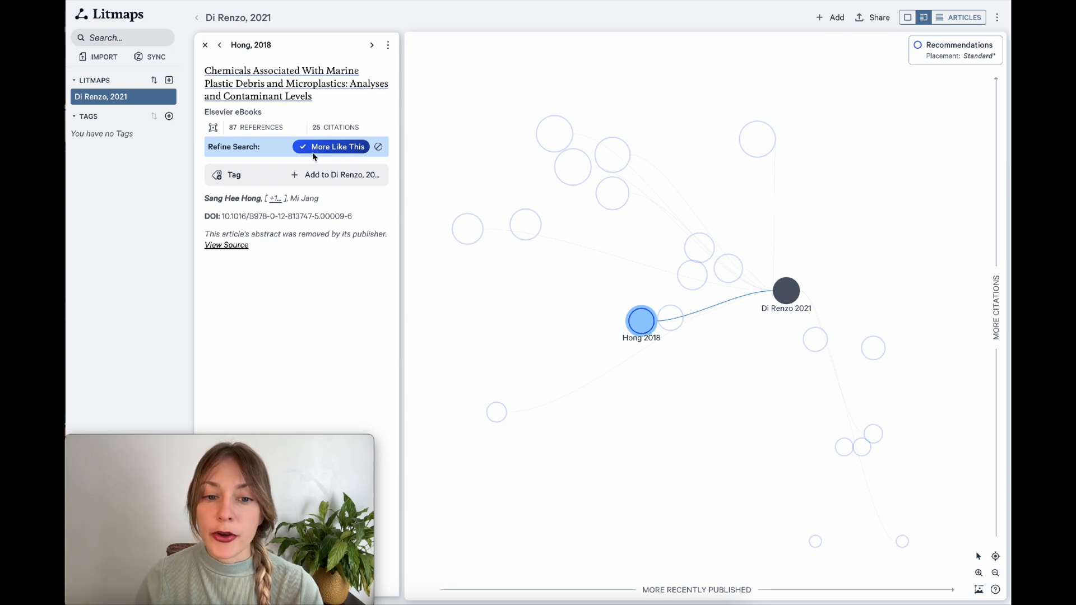
Add Hong 2018 as a second seed and review the map as a table and citation graph.
left_click(337, 146)
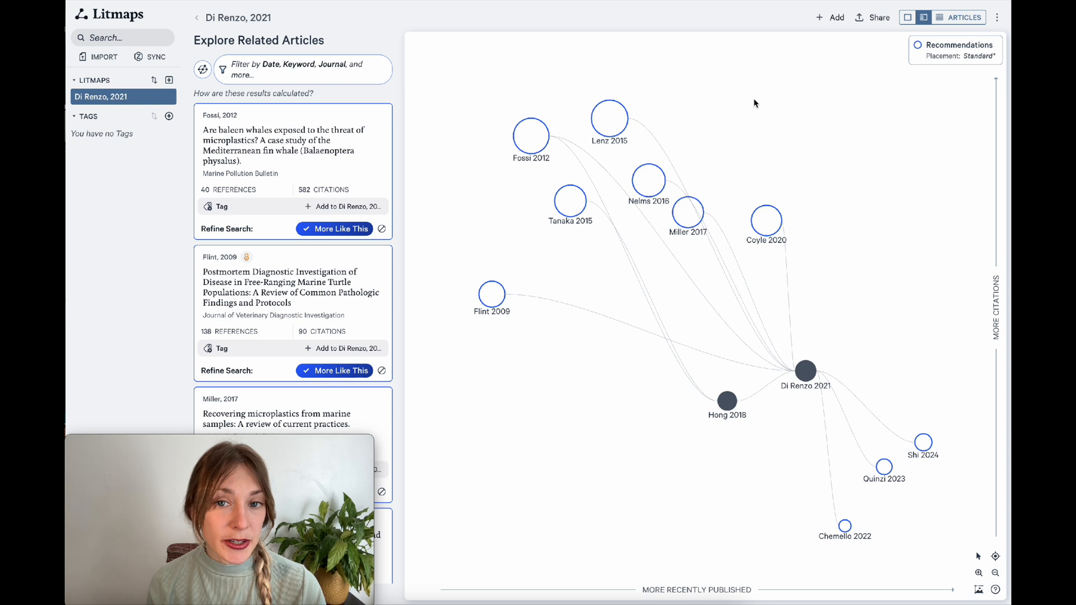
mouse_move(585, 27)
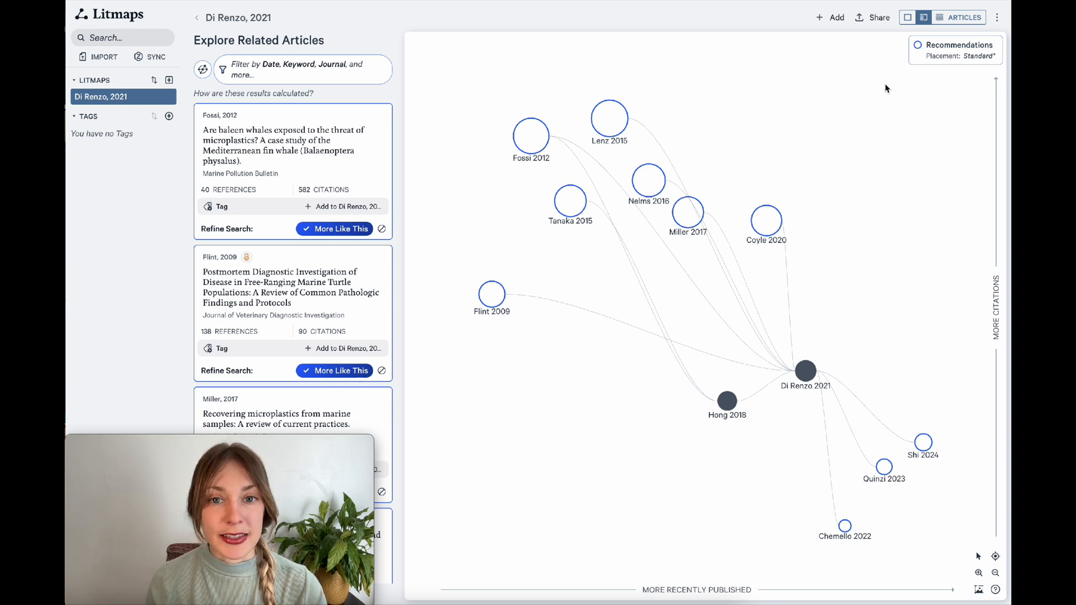
mouse_move(963, 16)
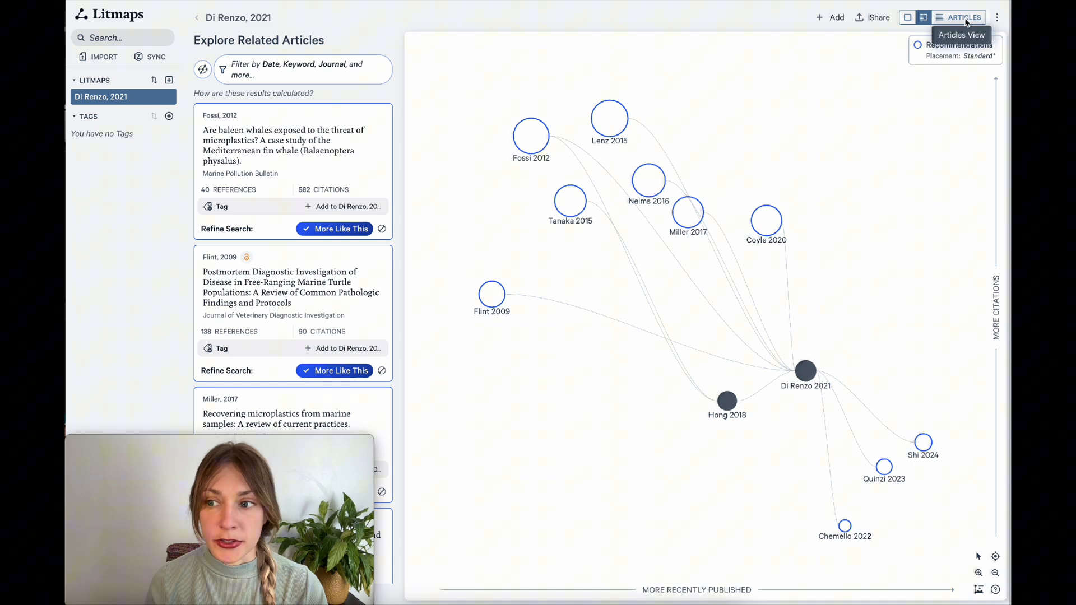
left_click(964, 17)
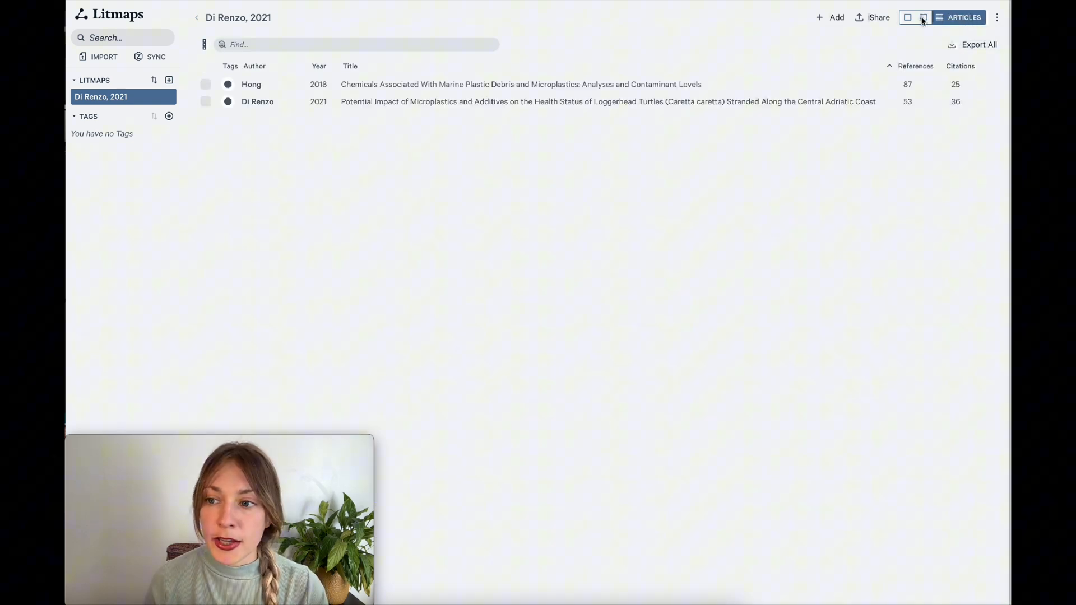
left_click(922, 16)
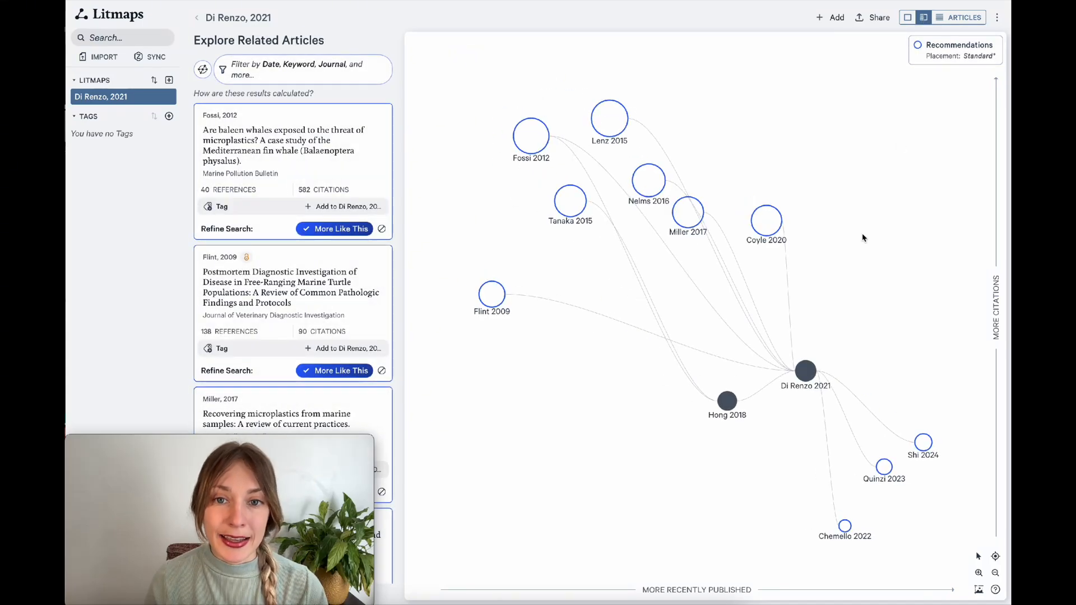
left_click(804, 371)
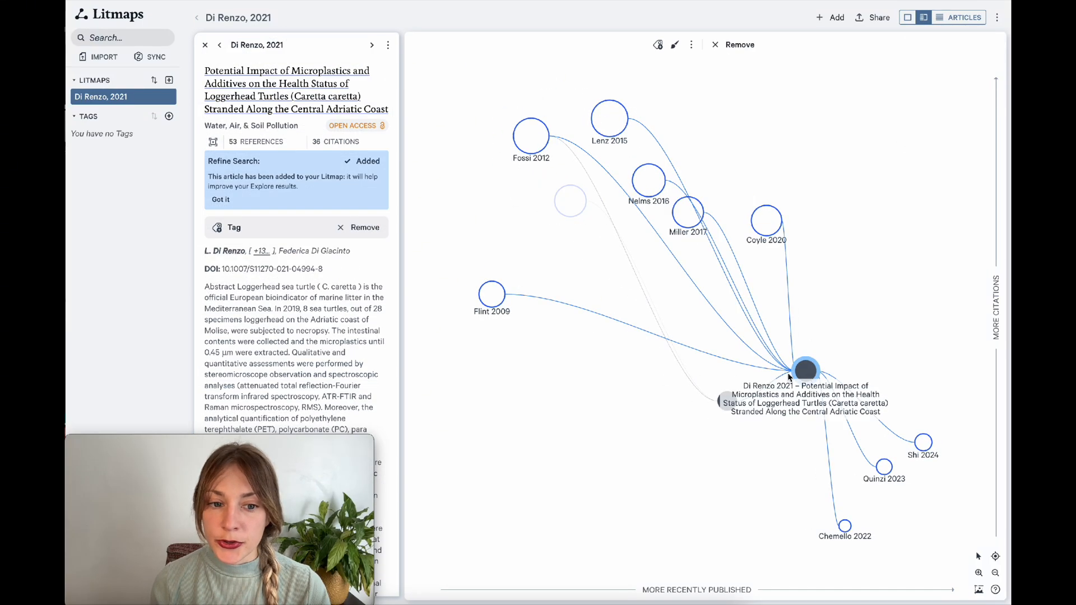
Switch to the 'Microplastics in Marine Life Review' Litmap from the sidebar.
left_click(232, 227)
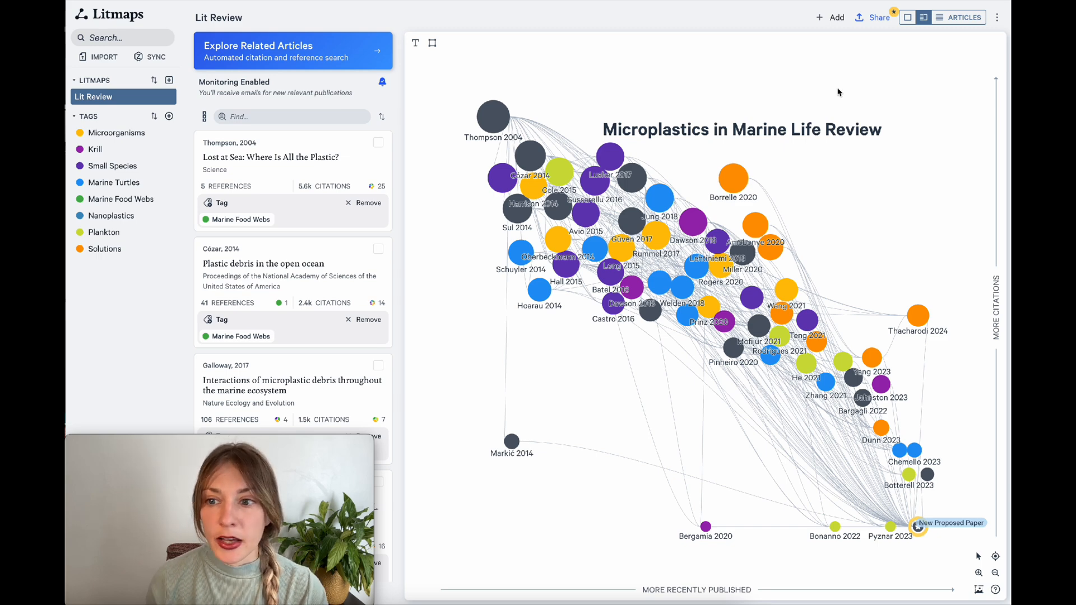
left_click(917, 527)
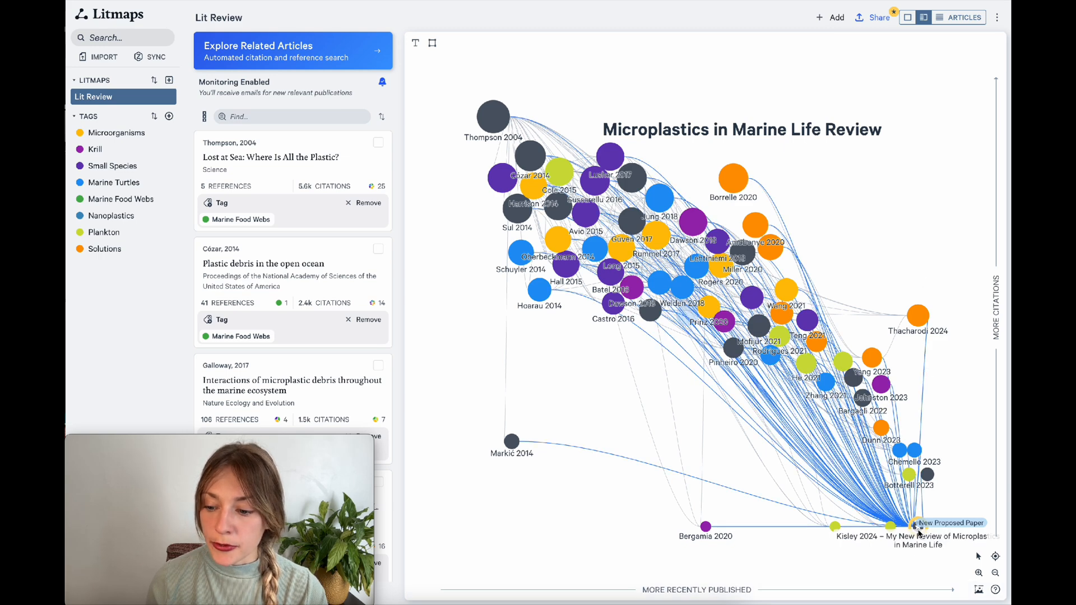
left_click(949, 524)
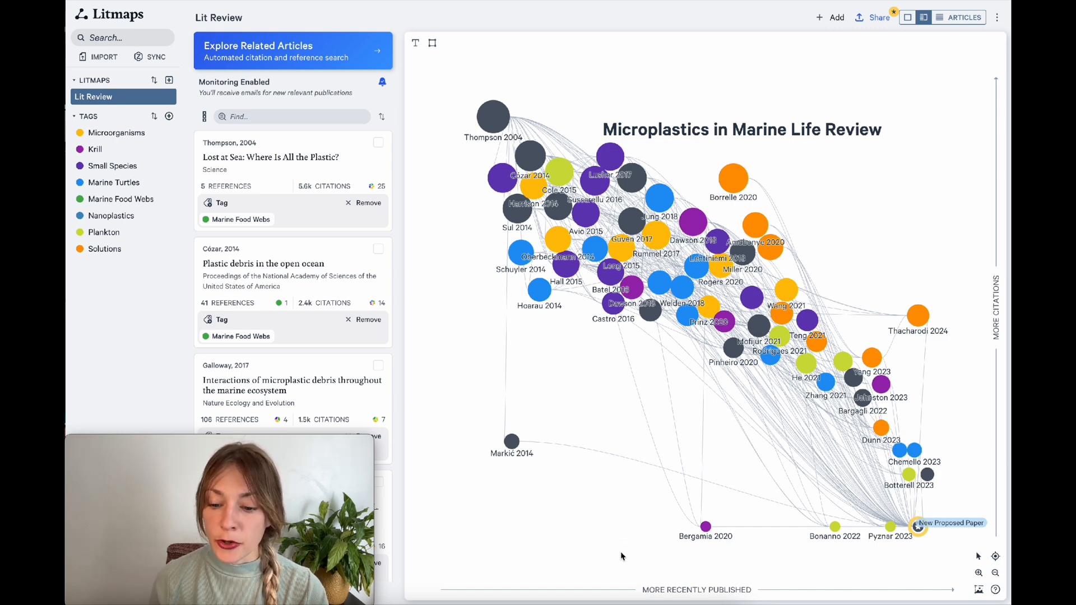
mouse_move(765, 570)
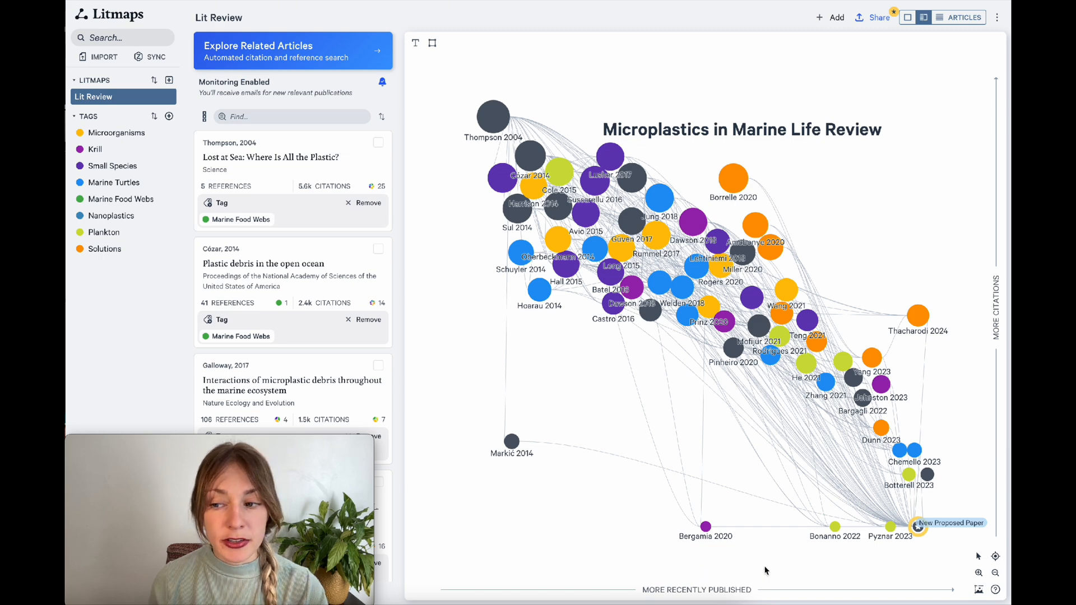
mouse_move(634, 556)
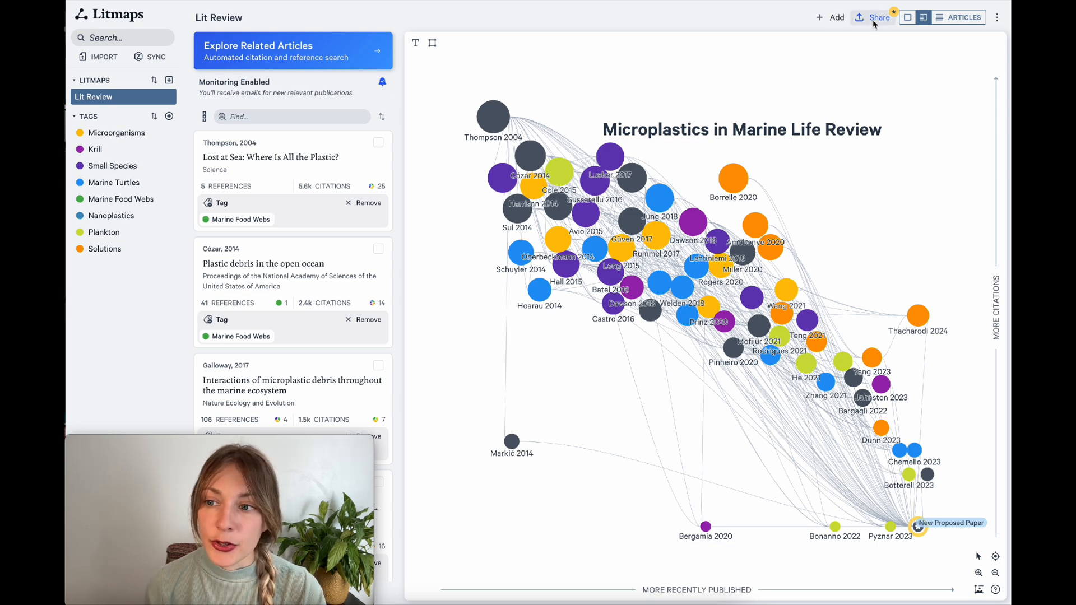
left_click(878, 17)
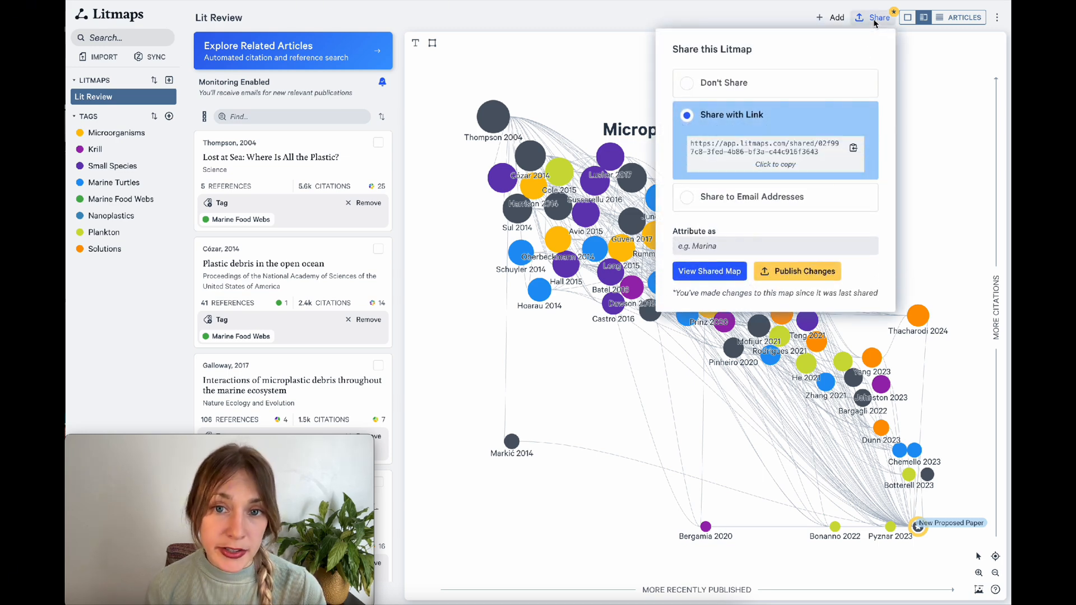
left_click(878, 17)
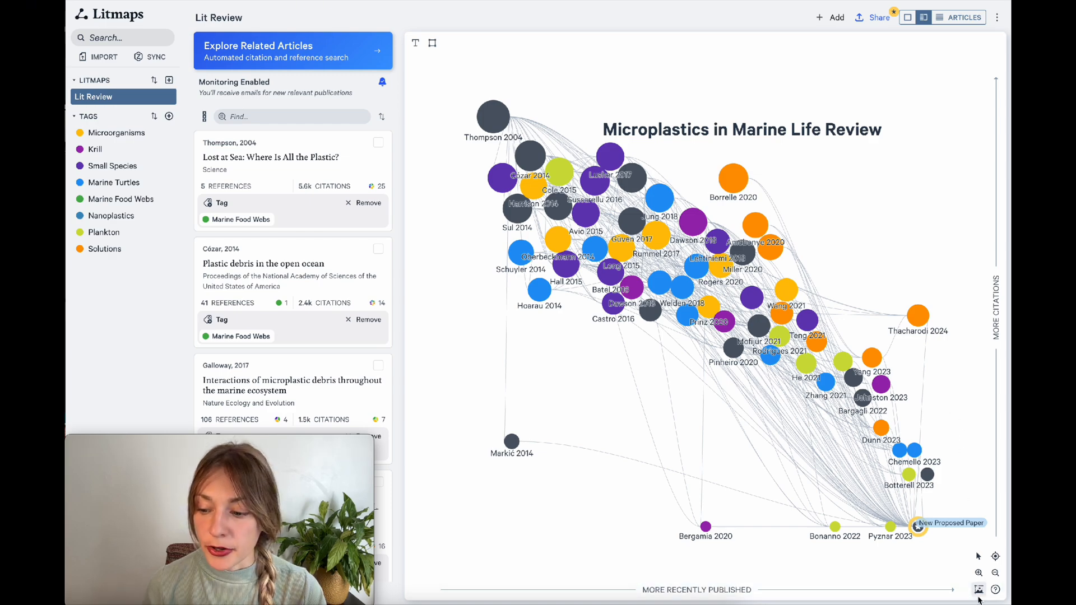
Export the review map as a figure from the preview.
left_click(978, 589)
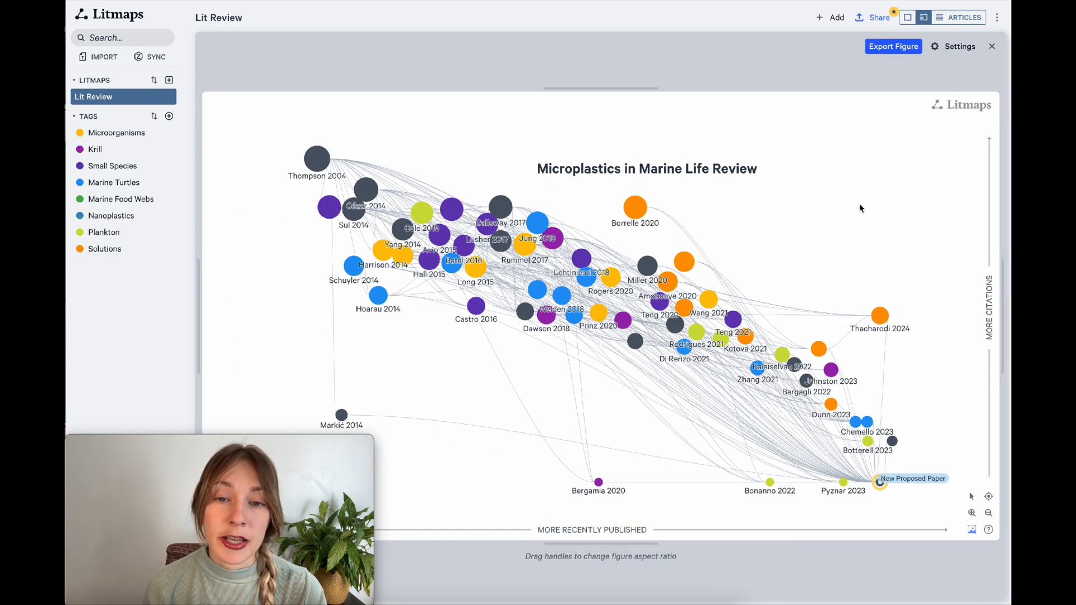
left_click(893, 46)
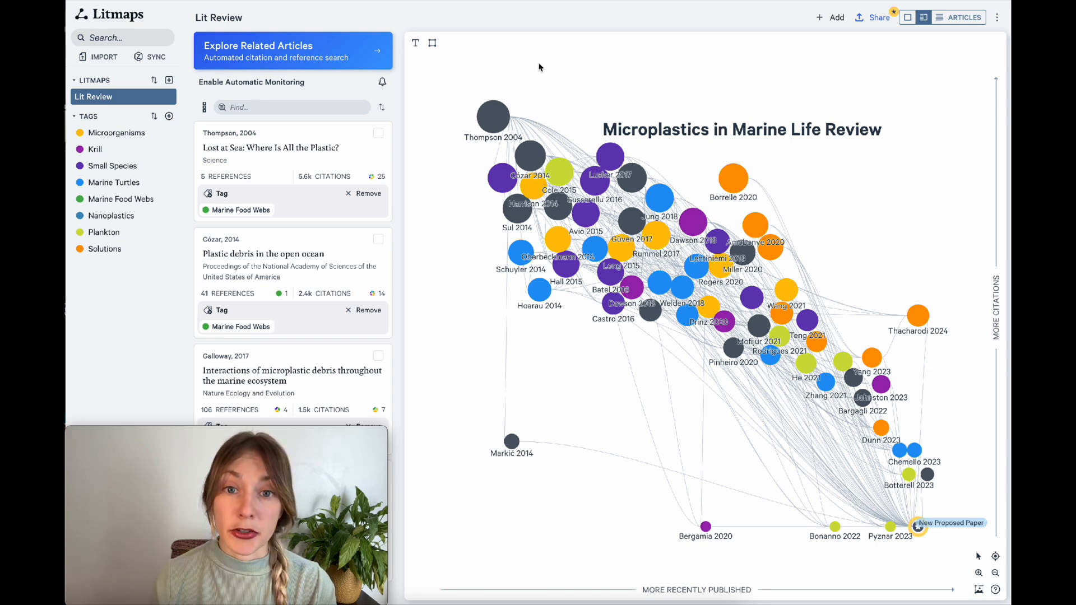
mouse_move(232, 75)
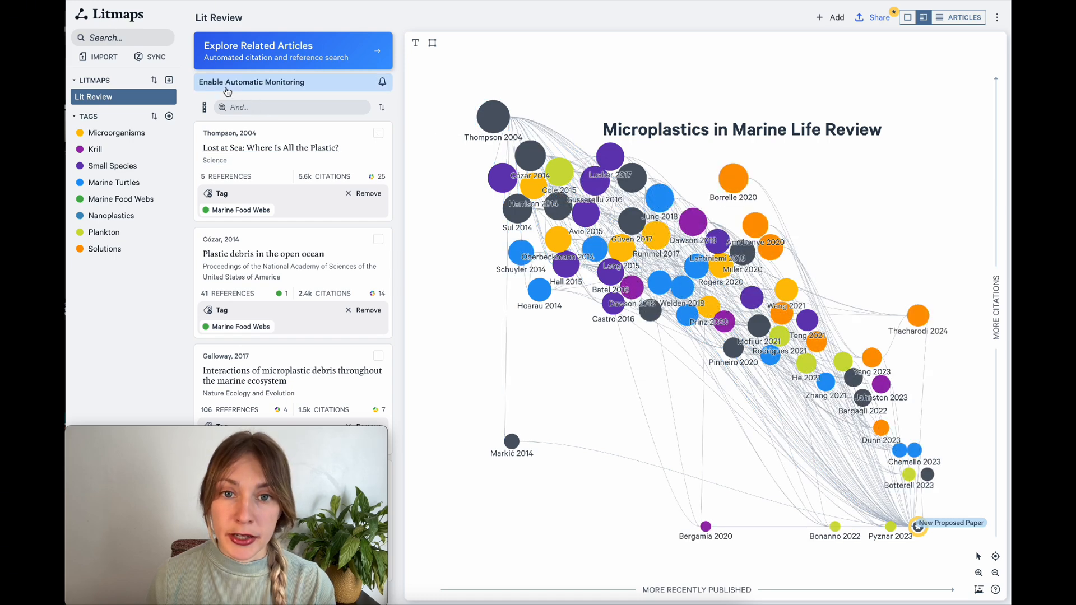
Enable weekly automatic monitoring for new related articles on the review map.
left_click(251, 82)
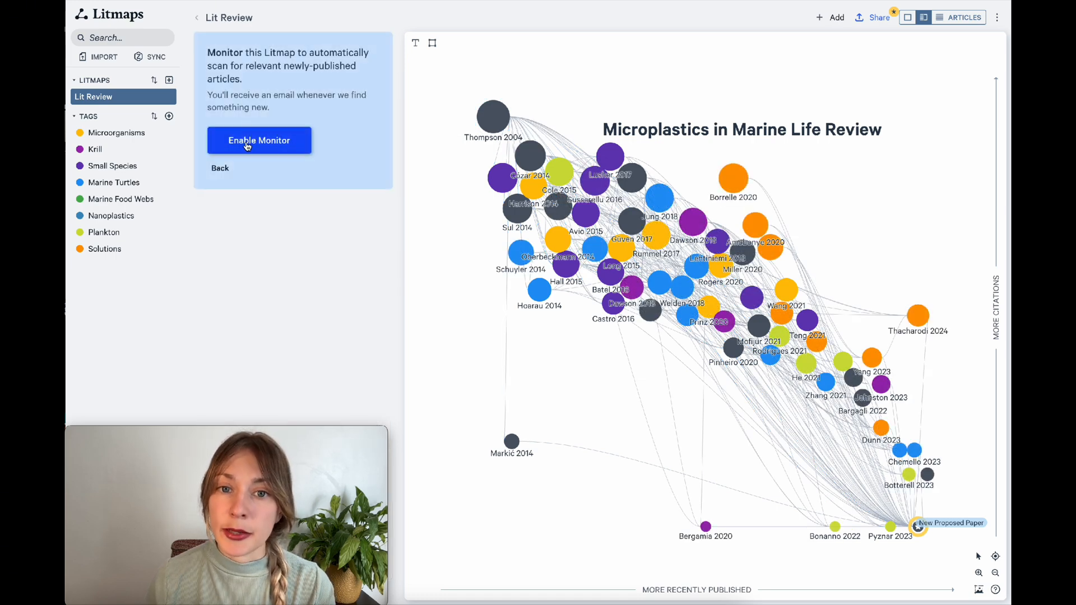
left_click(259, 140)
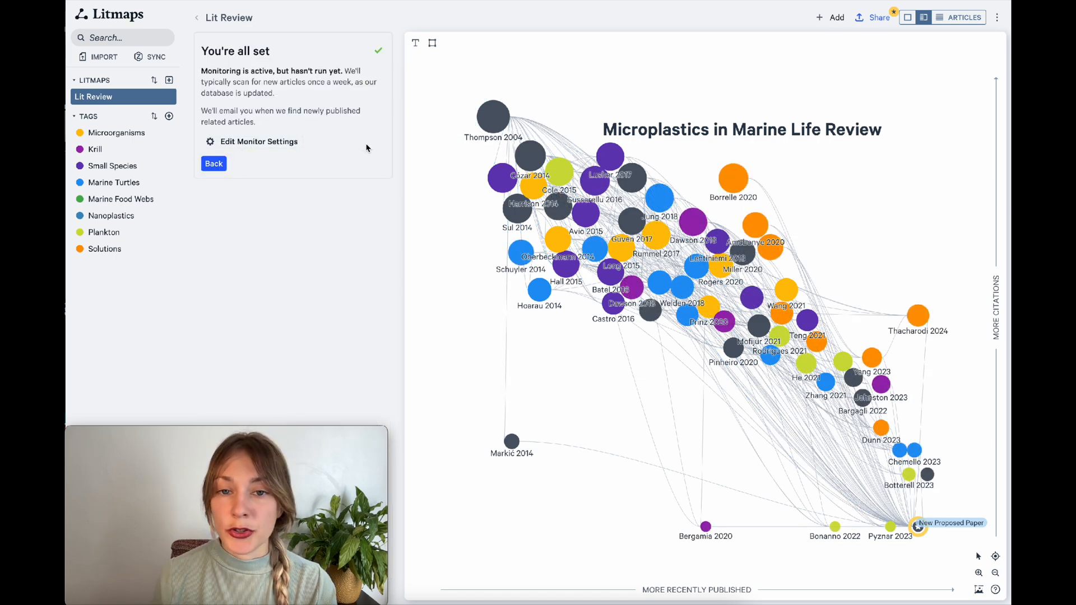